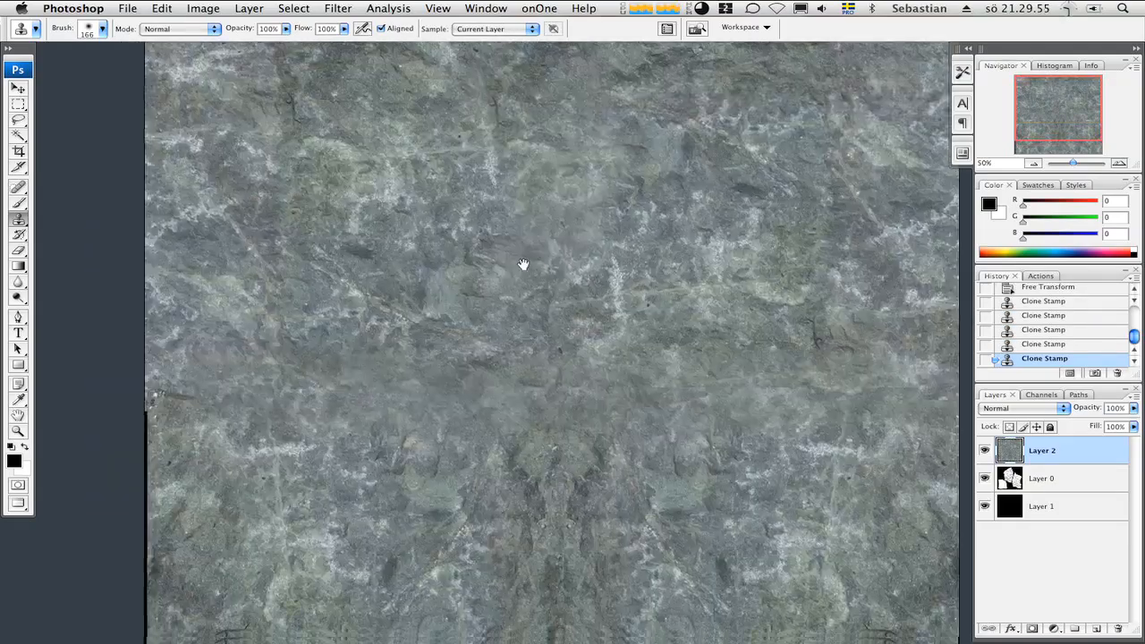
- Begin transforming the merged clone layer before the Levels and contrast adjustments
{"action": "key", "text": "Ctrl+T"}
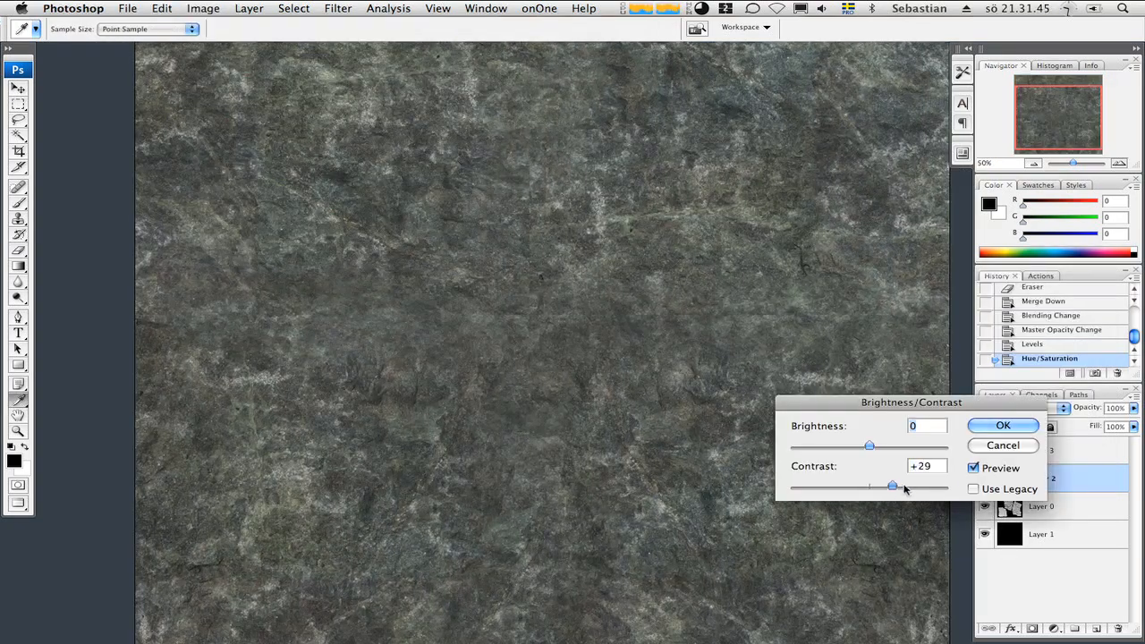
- Set the masked occlusion layer to Multiply over the rock texture and choose the next texture file
{"action": "left_click", "coordinate": [1003, 426]}
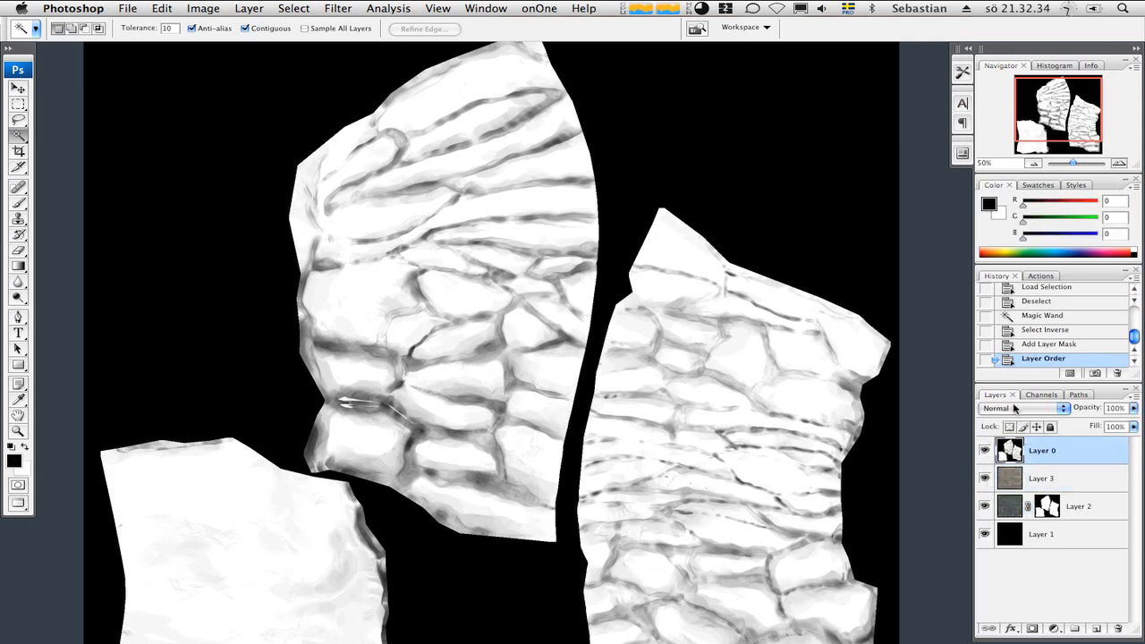
{"action": "left_click", "coordinate": [127, 7]}
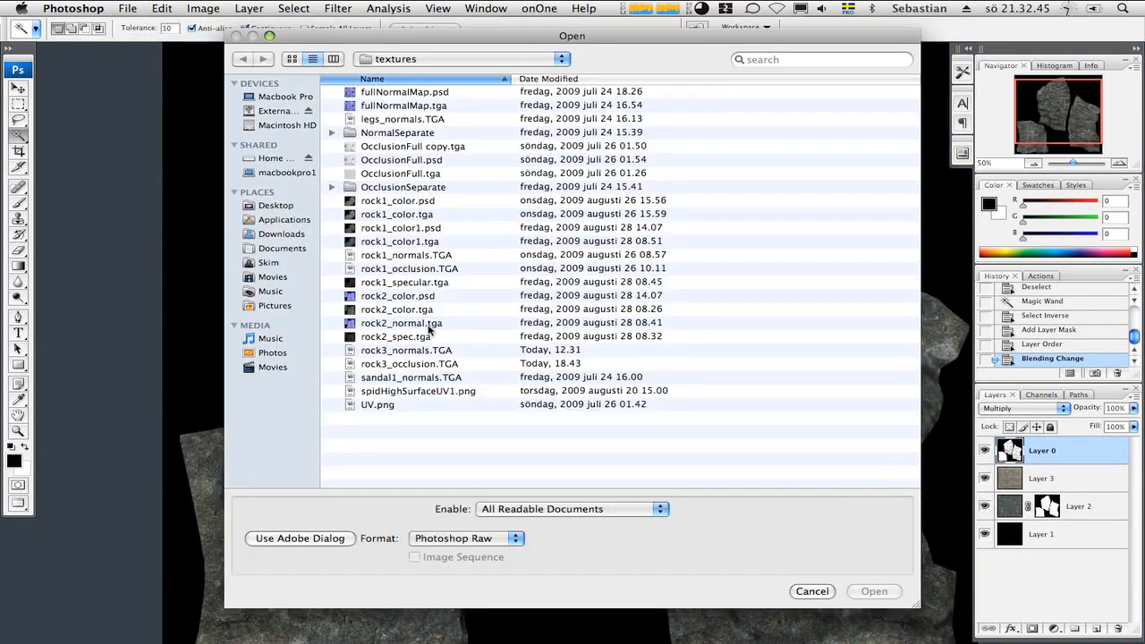
{"action": "left_click", "coordinate": [874, 591]}
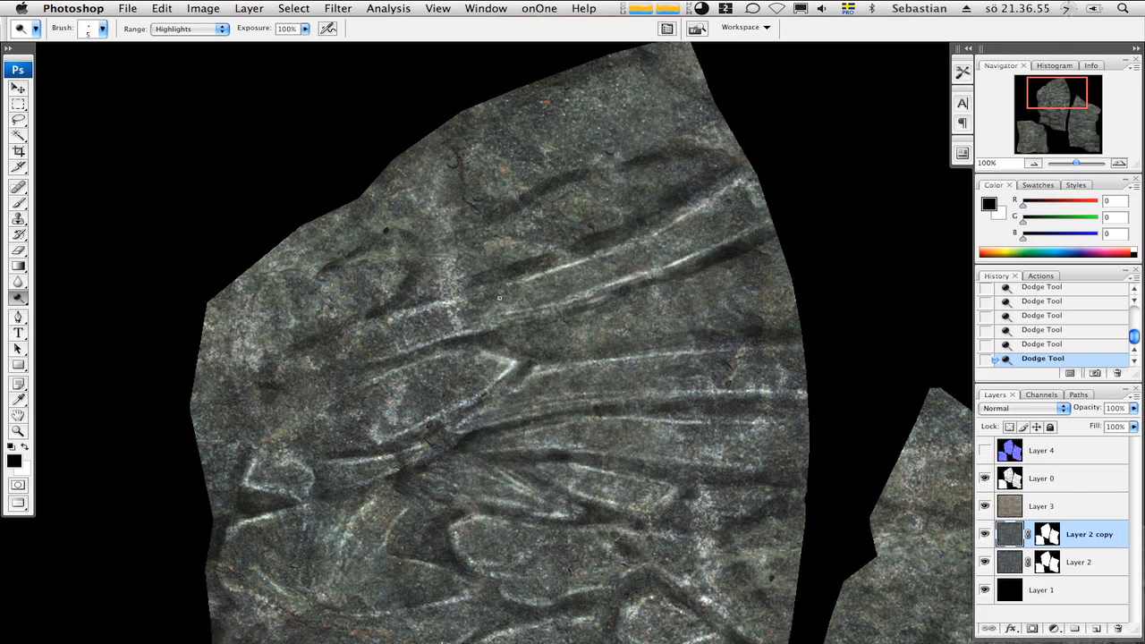
- Reveal the Layer 4 normal map above the dodged stone texture as a guide
{"action": "scroll", "scroll_direction": "down", "scroll_amount": 3}
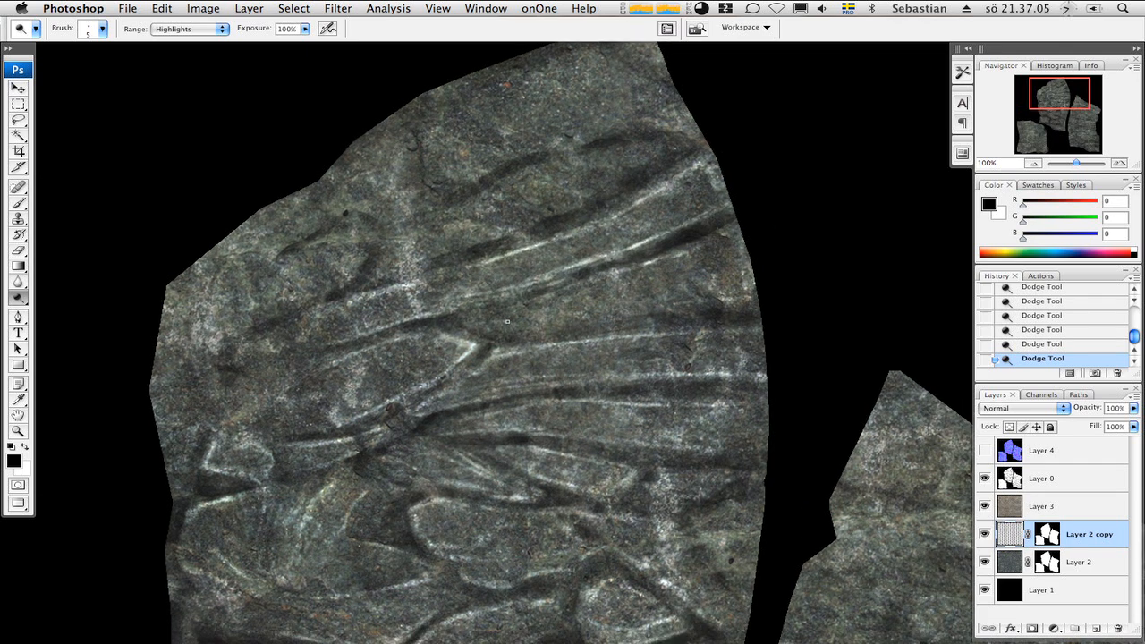
{"action": "left_click", "coordinate": [1042, 451]}
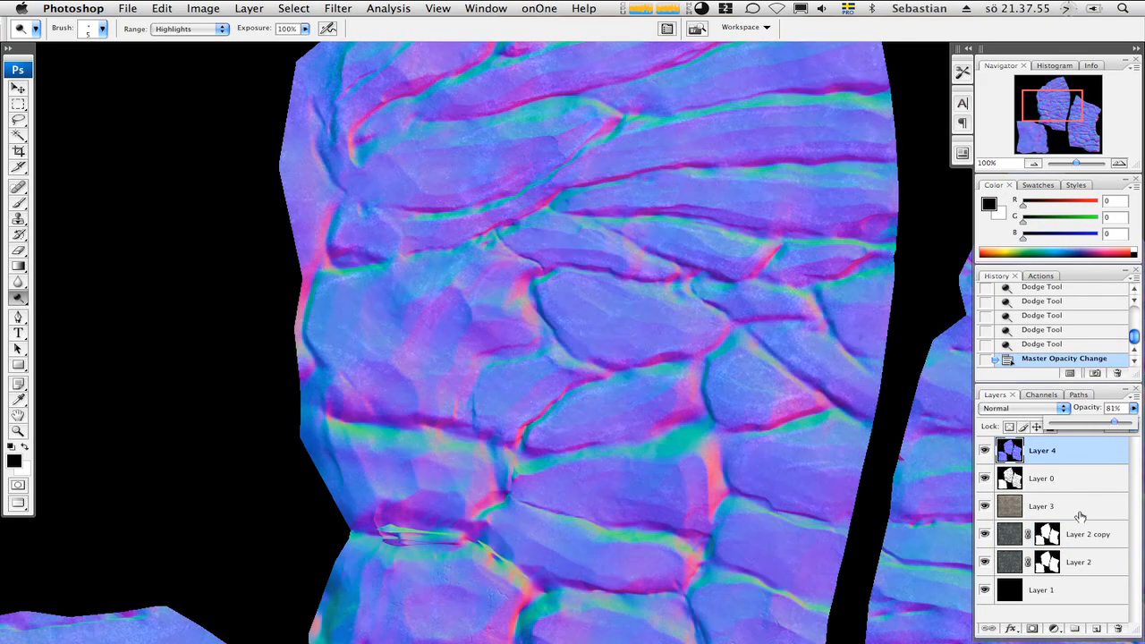
- Make Layer 2 copy active again and dodge along the ridges shown by the normal map
{"action": "left_click", "coordinate": [1088, 533]}
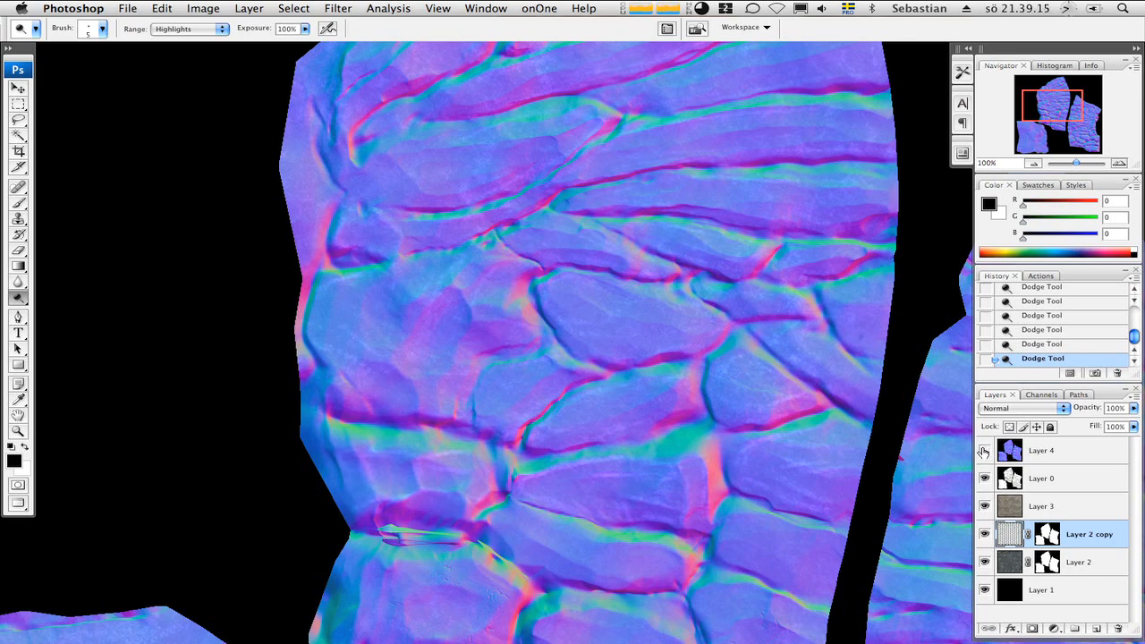
{"action": "left_click", "coordinate": [985, 451]}
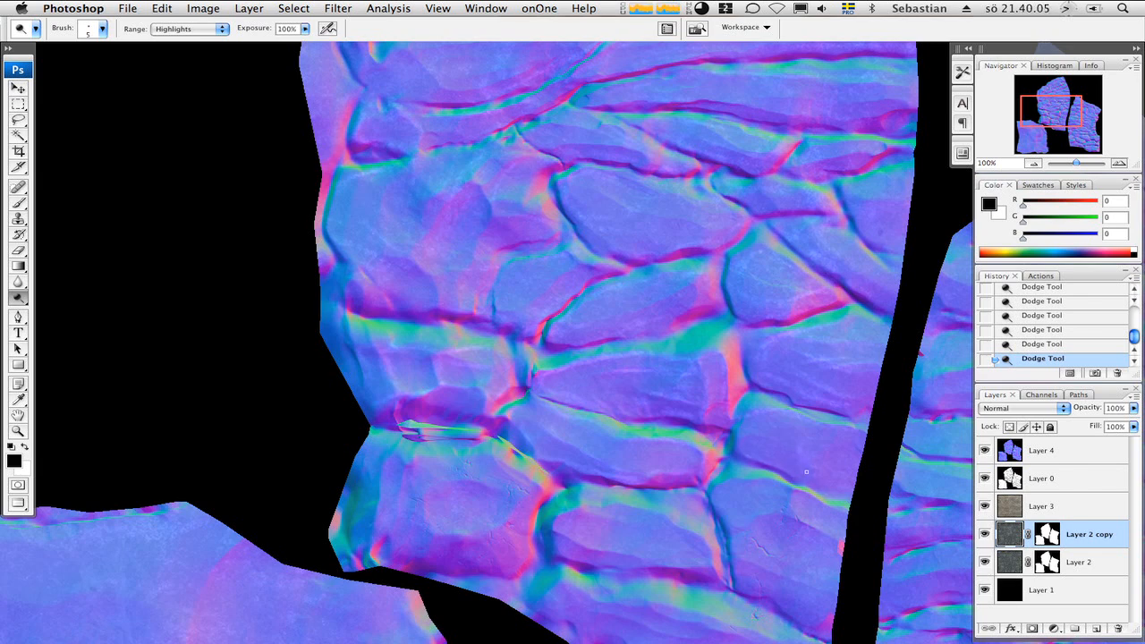
{"action": "mouse_move", "coordinate": [730, 533]}
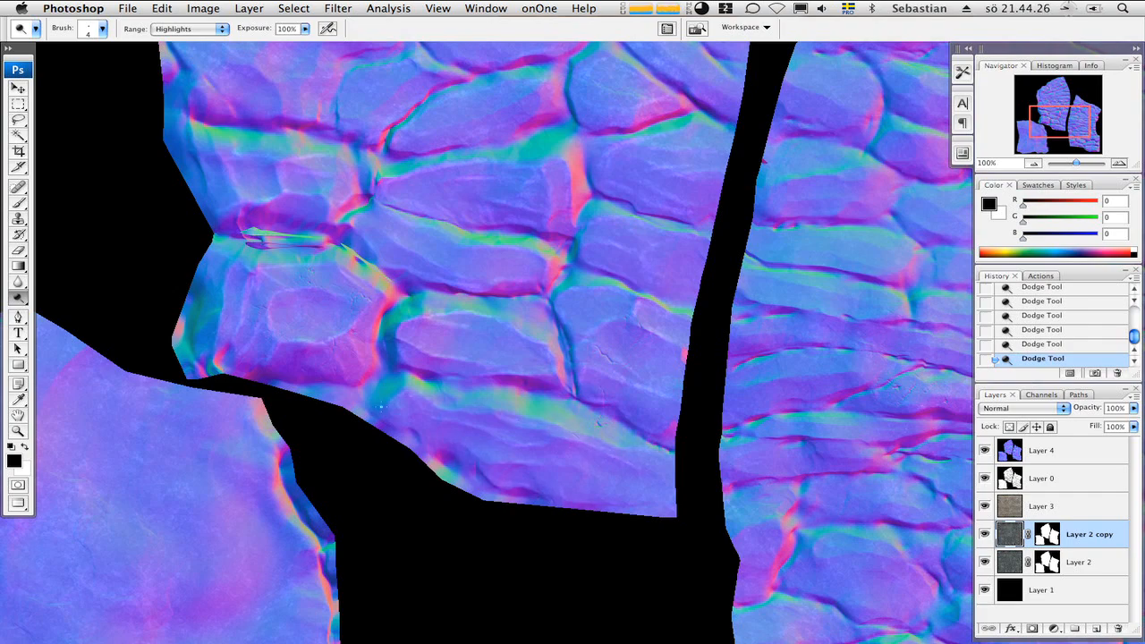
- Reactivate the rock texture copy for dodging the right-hand UV shell's edges
{"action": "left_click", "coordinate": [985, 451]}
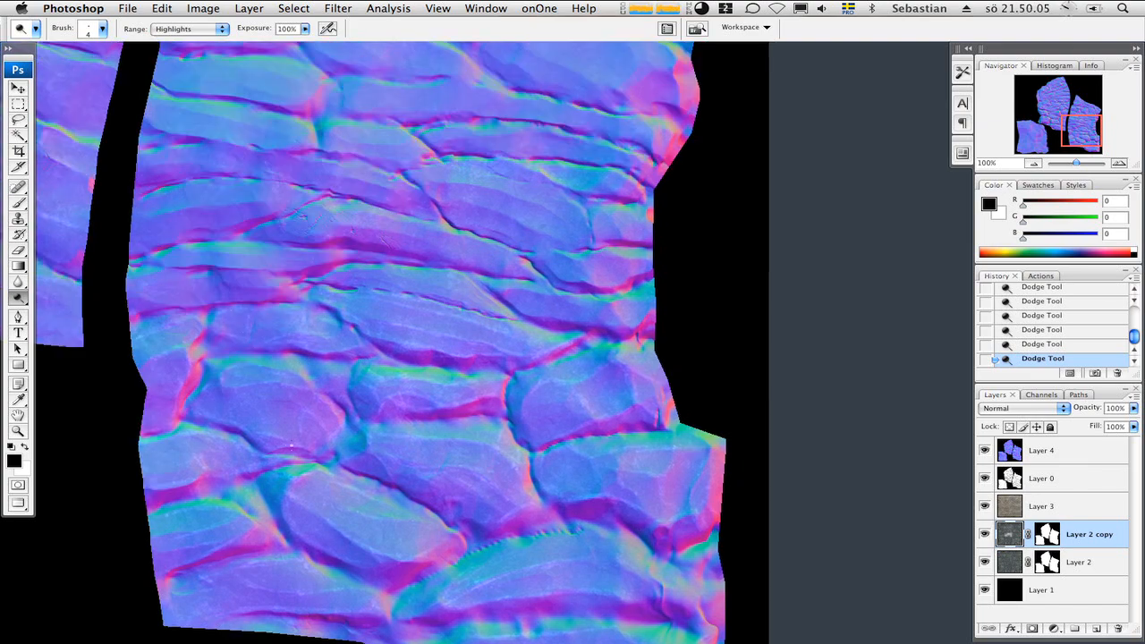
{"action": "left_click", "coordinate": [1042, 451]}
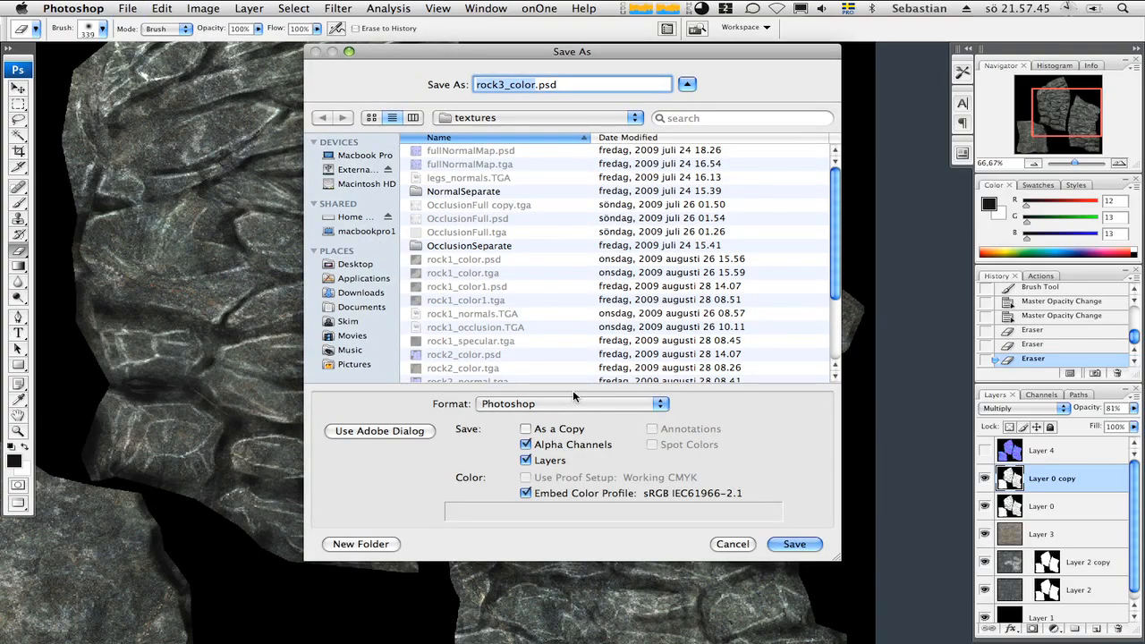
- Confirm saving the layered texture as rock3_color.psd in the textures folder
{"action": "left_click", "coordinate": [793, 545]}
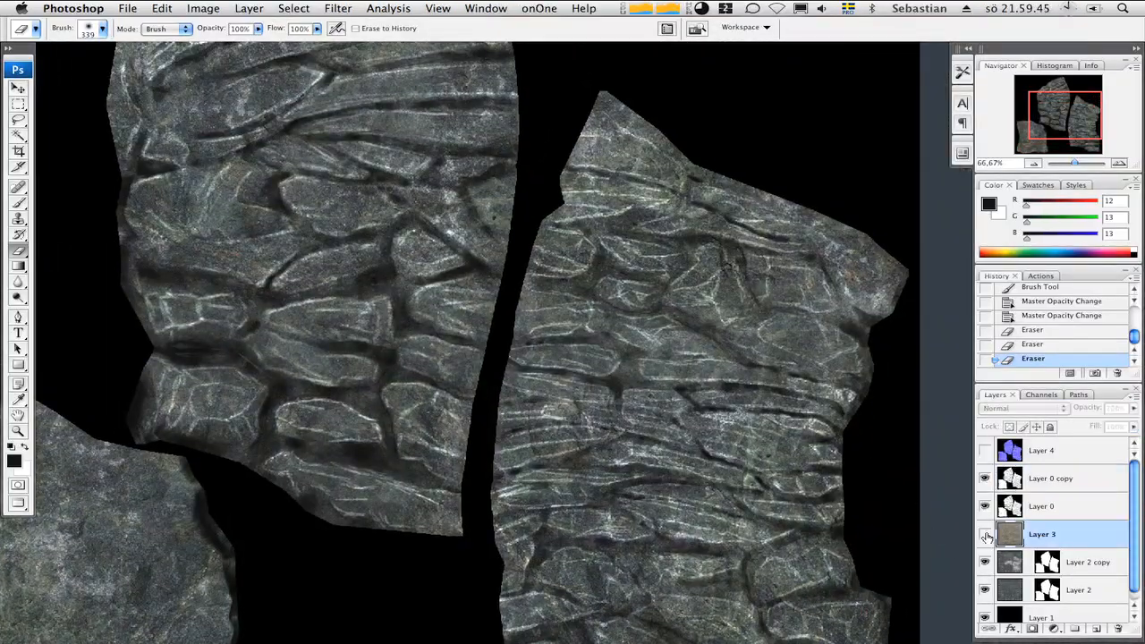
- Choose a dark green moss colour and duplicate the merged rock layer
{"action": "left_click", "coordinate": [988, 204]}
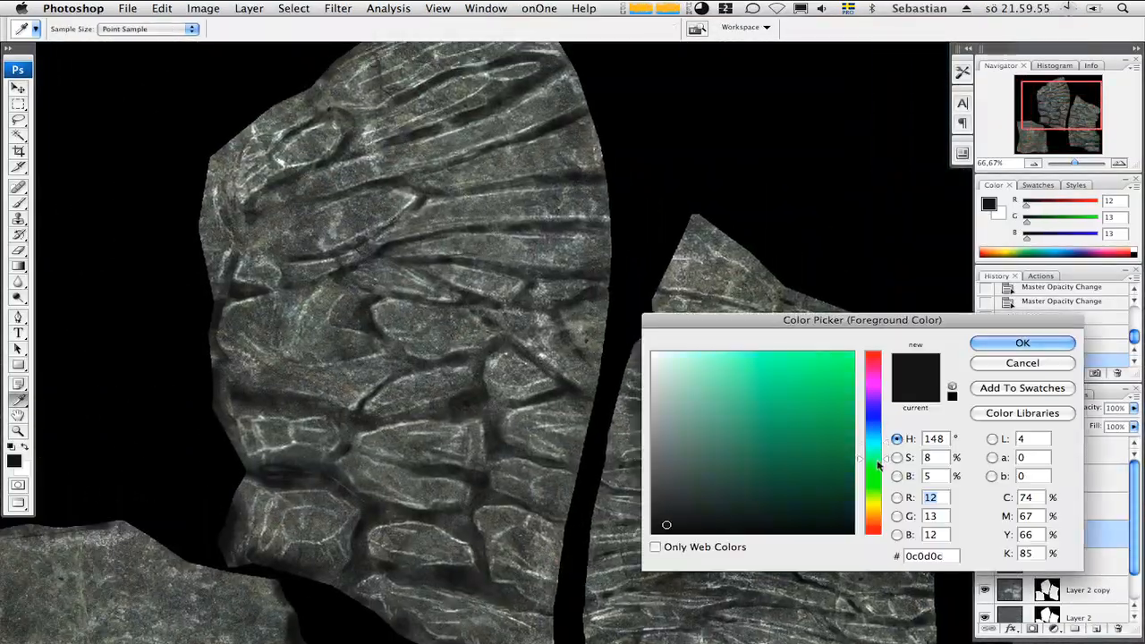
{"action": "left_click", "coordinate": [1024, 343]}
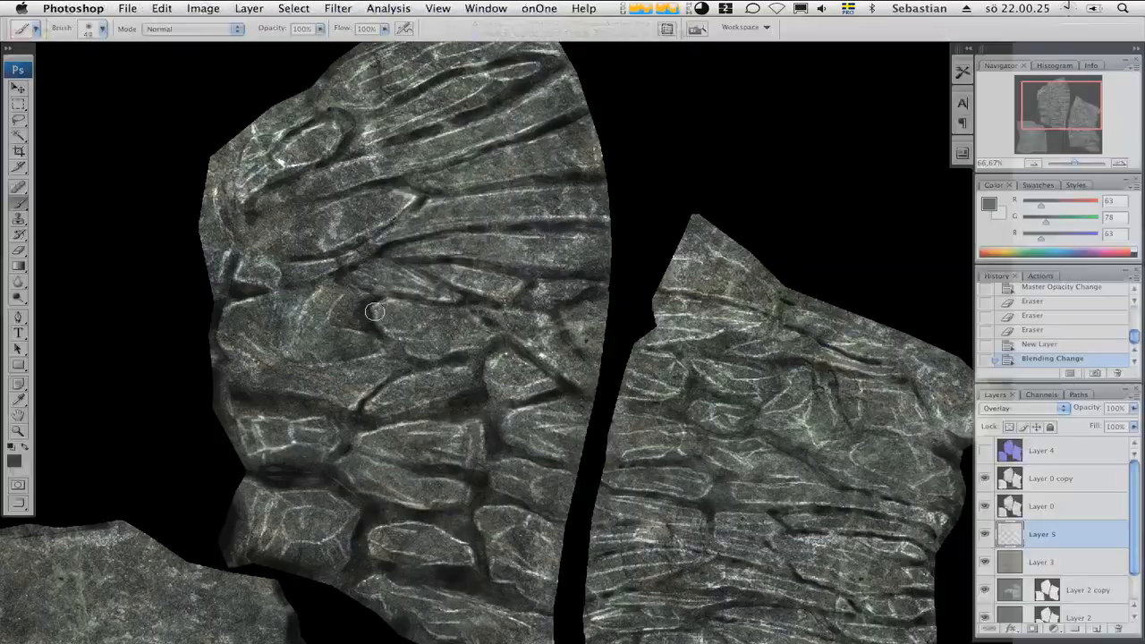
{"action": "left_click", "coordinate": [1020, 408]}
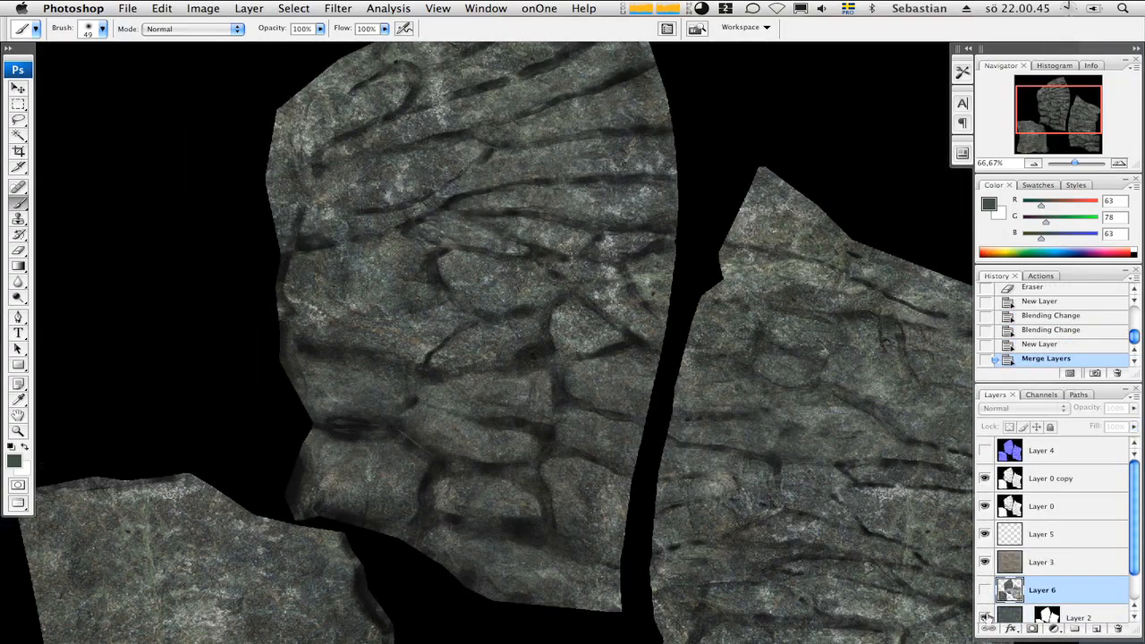
{"action": "left_click", "coordinate": [1023, 408]}
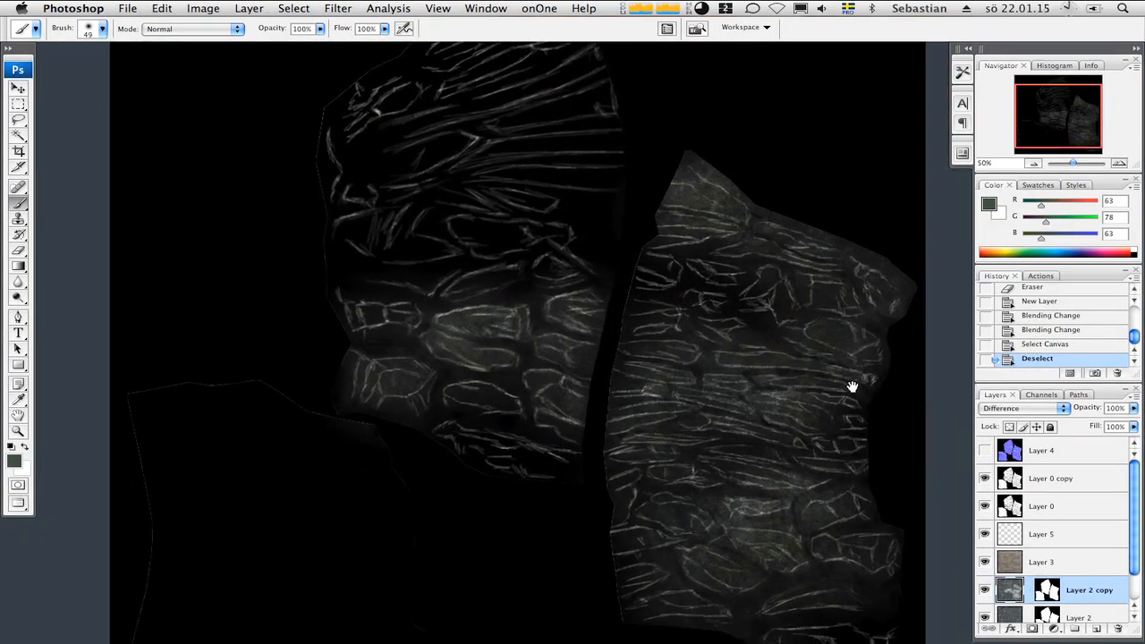
- Blend the desaturated copy as Overlay, Gaussian-blur it 1.6 px, and select the overlay layer
{"action": "left_click", "coordinate": [1020, 408]}
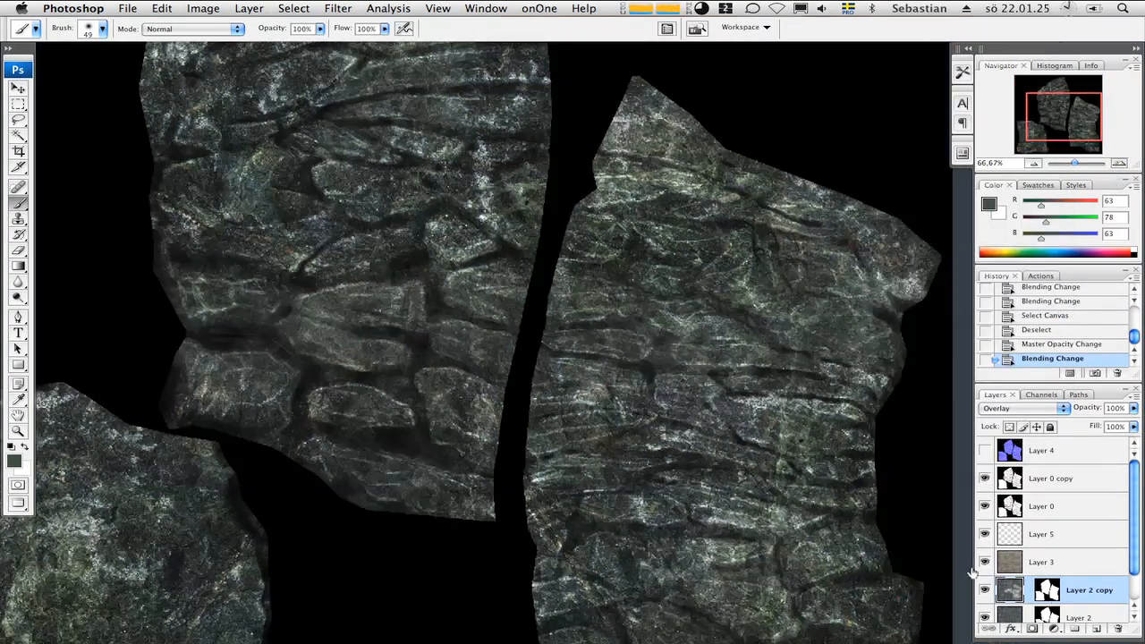
{"action": "left_click", "coordinate": [1024, 408]}
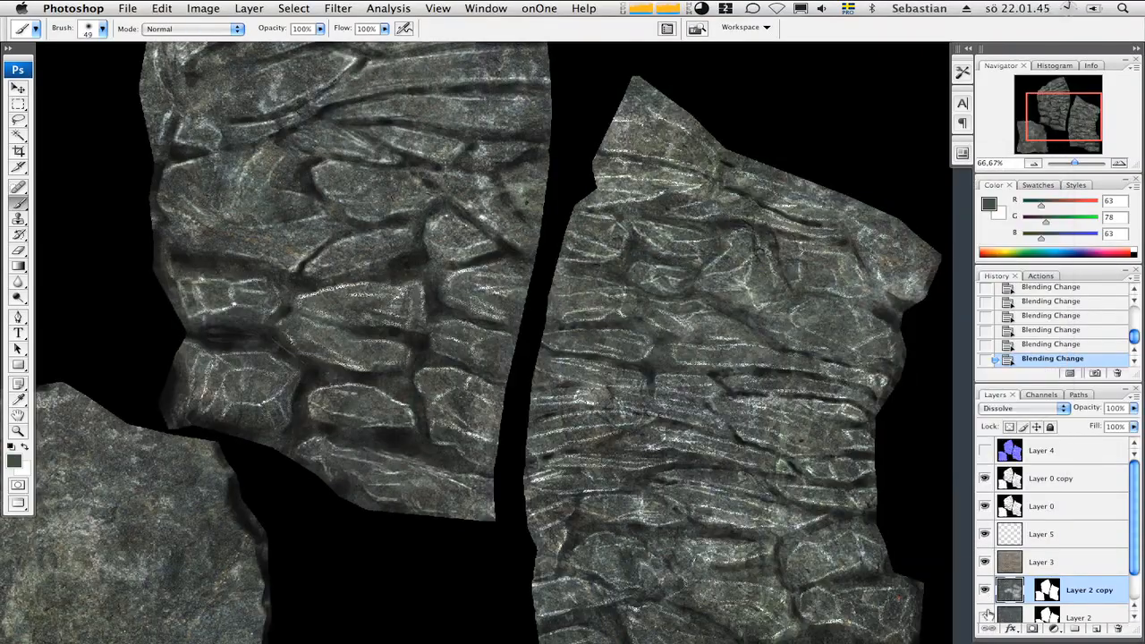
{"action": "left_click", "coordinate": [337, 7]}
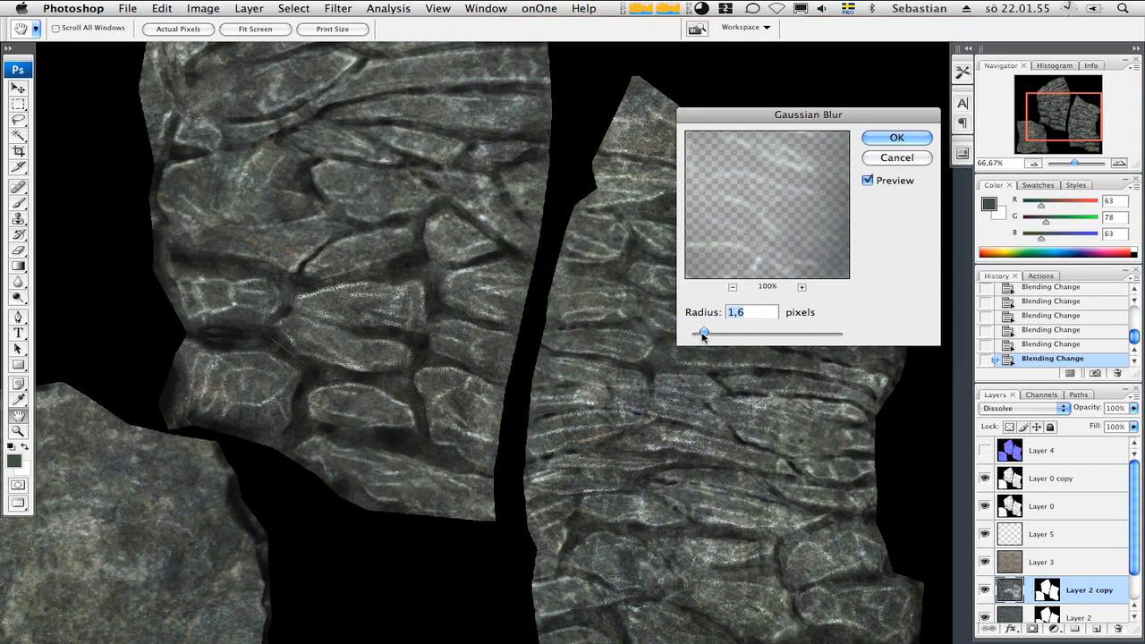
{"action": "left_click", "coordinate": [895, 136]}
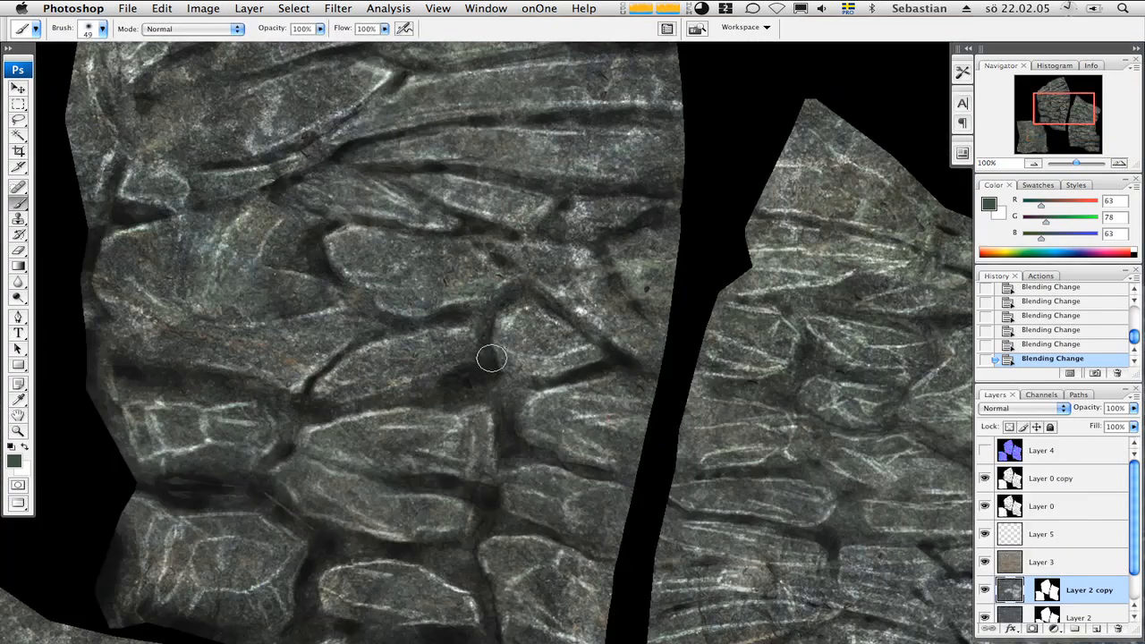
{"action": "left_click", "coordinate": [1041, 534]}
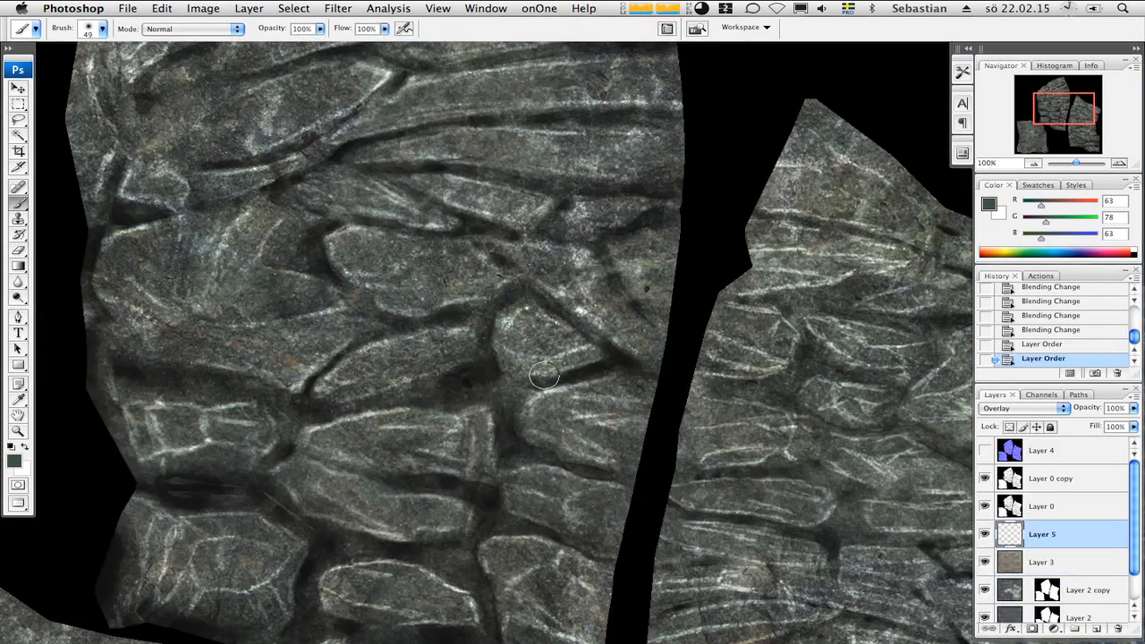
- Brush green moss tint into the cracks of both stone pieces on Layer 5
{"action": "left_click_drag", "start_coordinate": [544, 376], "coordinate": [527, 526]}
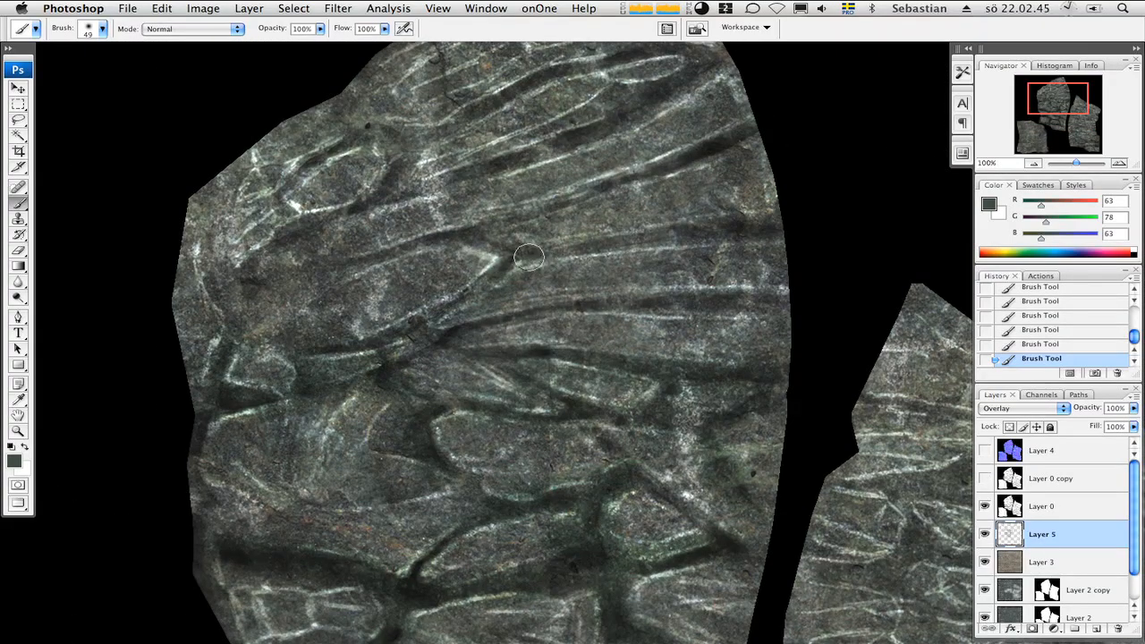
{"action": "left_click_drag", "start_coordinate": [527, 258], "coordinate": [347, 324]}
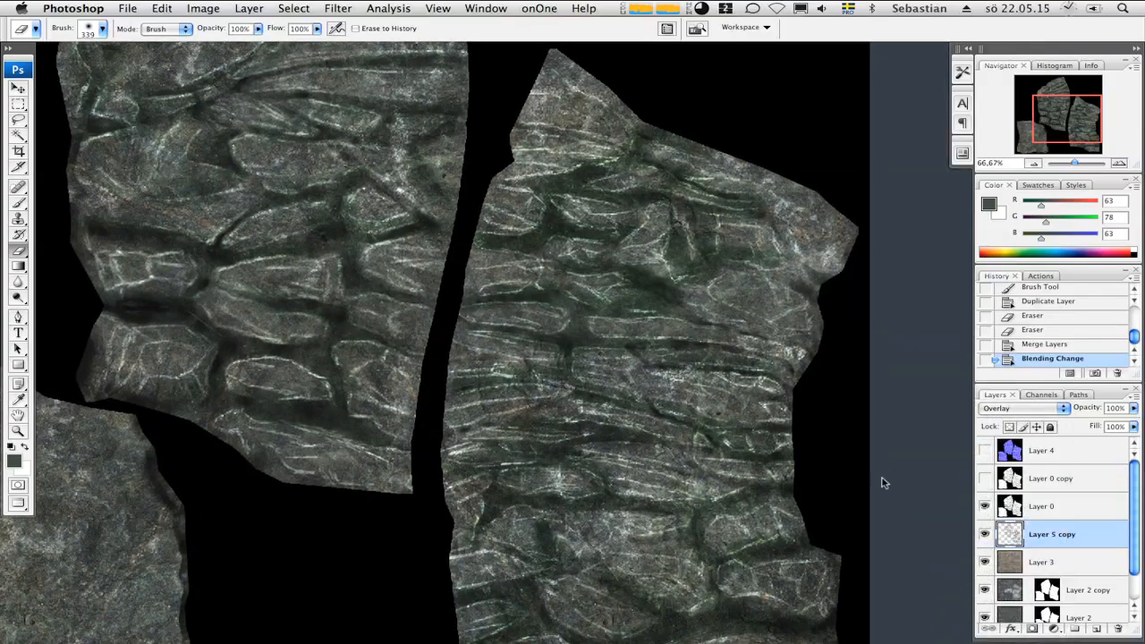
{"action": "left_click", "coordinate": [1036, 625]}
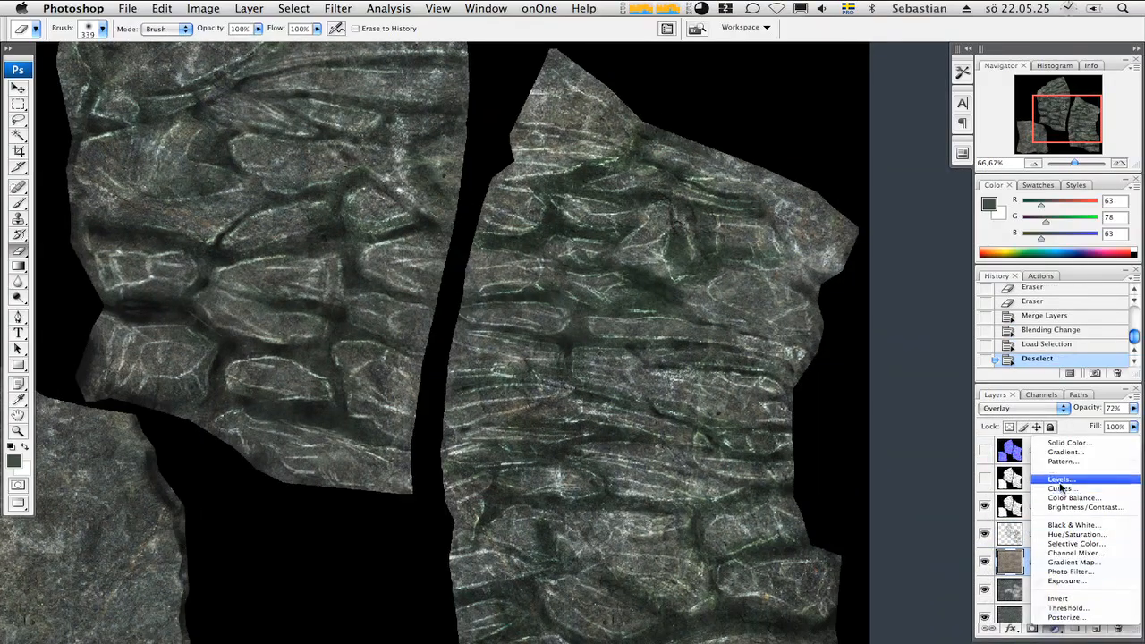
{"action": "left_click", "coordinate": [1063, 486]}
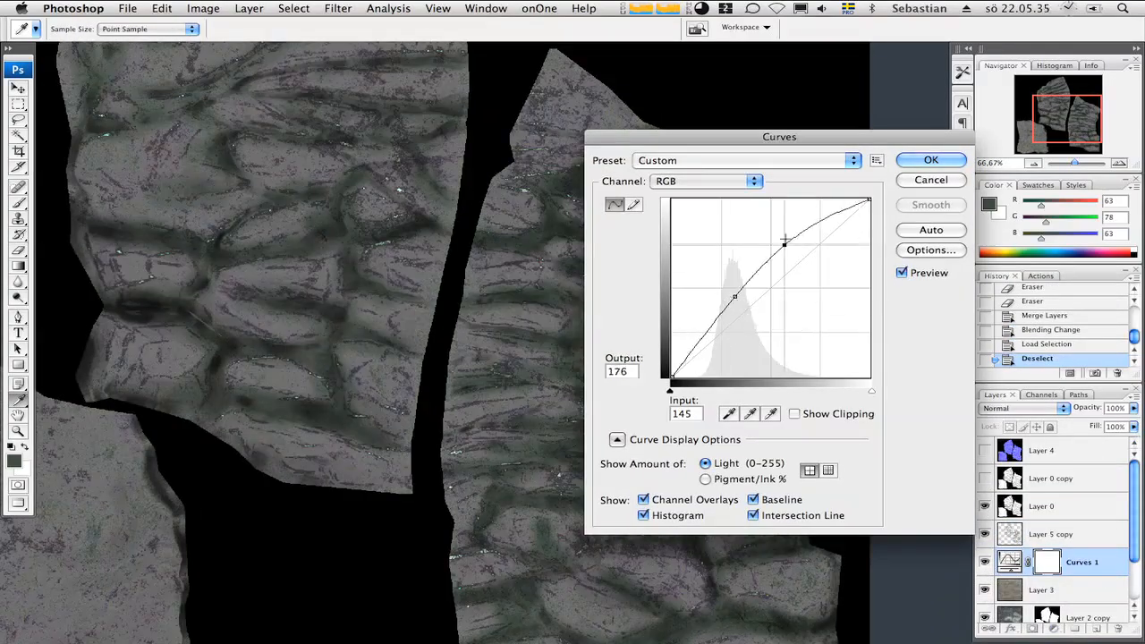
{"action": "left_click_drag", "start_coordinate": [784, 239], "coordinate": [738, 336]}
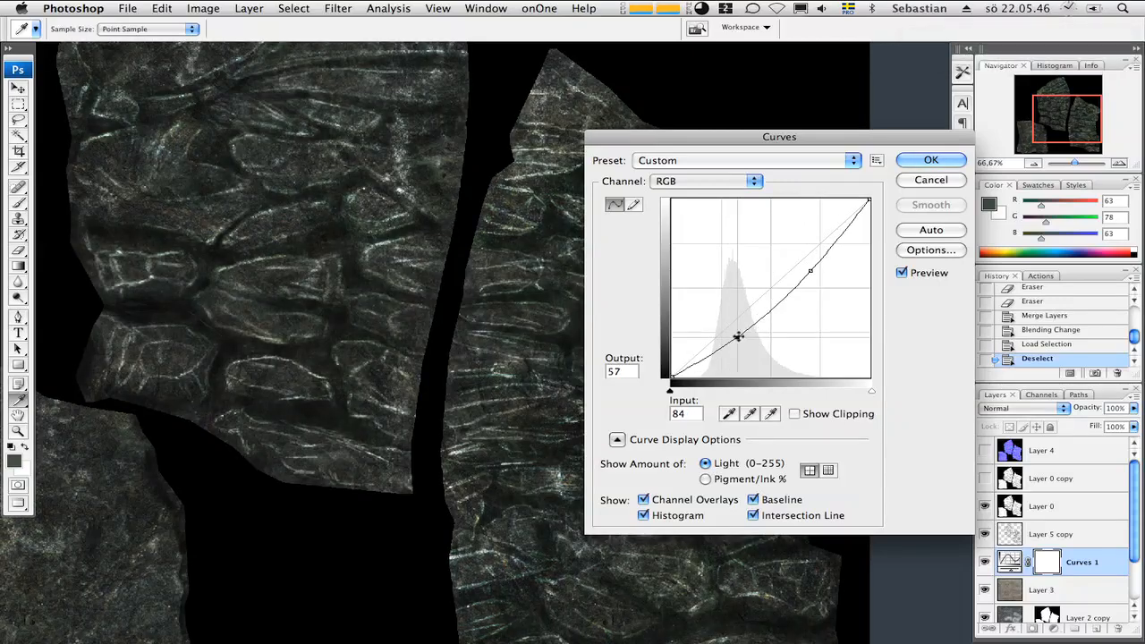
{"action": "left_click_drag", "start_coordinate": [738, 339], "coordinate": [791, 290]}
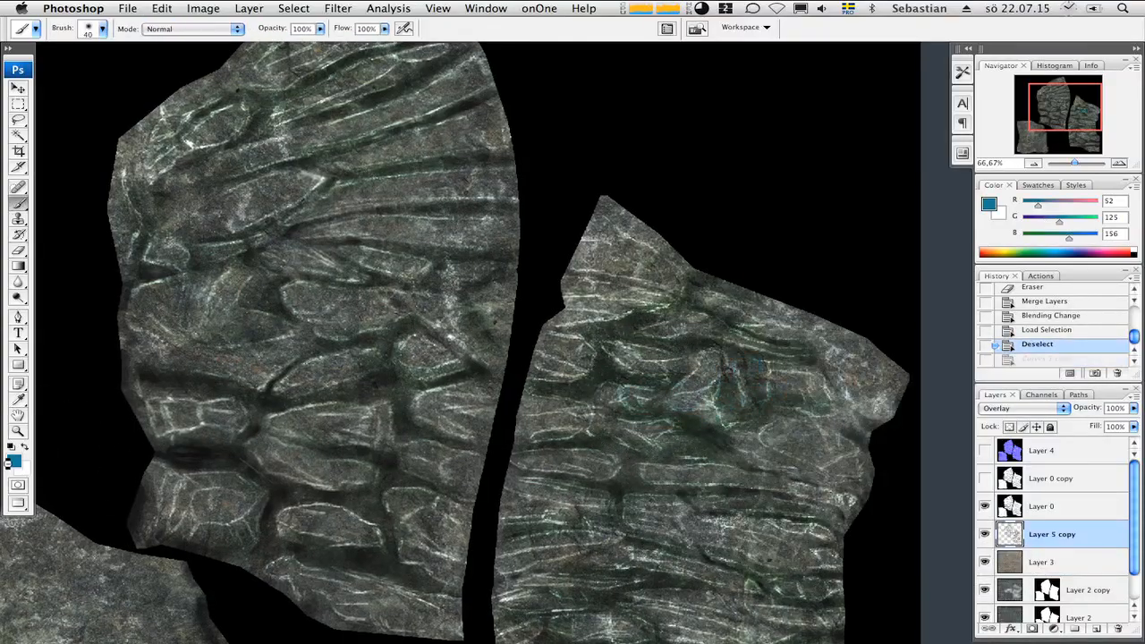
- Pick a greyish-blue foreground colour for touching up Layer 5 copy
{"action": "left_click", "coordinate": [394, 279]}
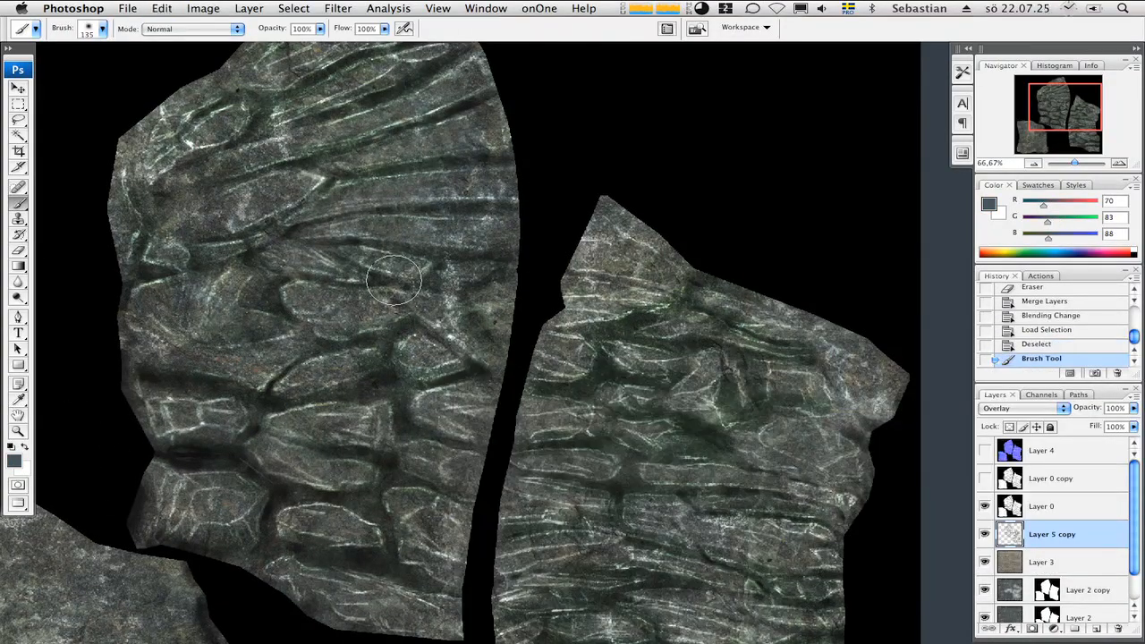